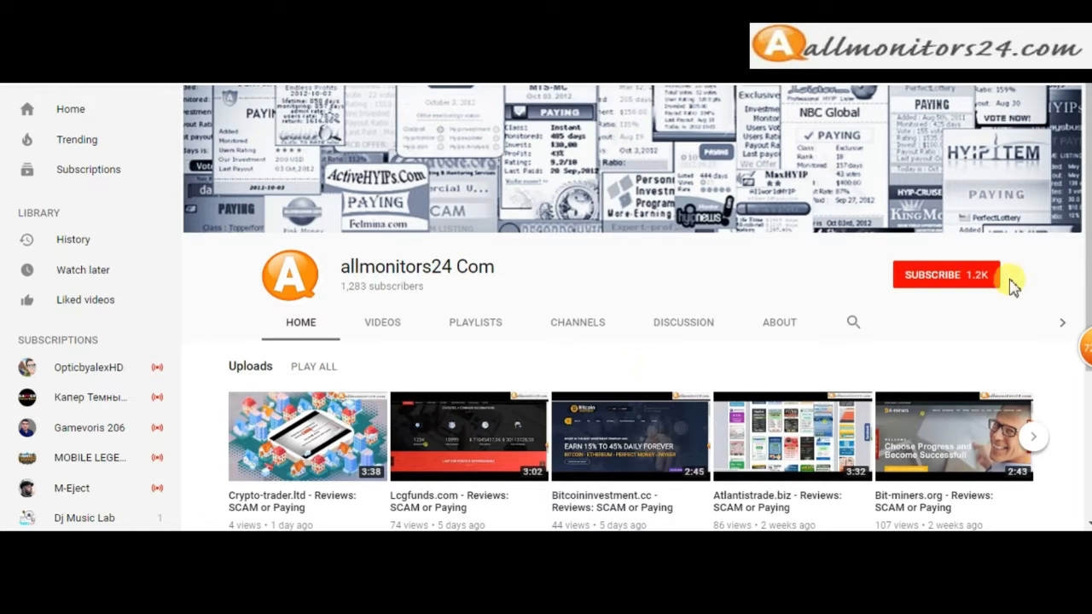
Step: Subscribe to the allmonitors24 Com channel with all notifications enabled
click(946, 275)
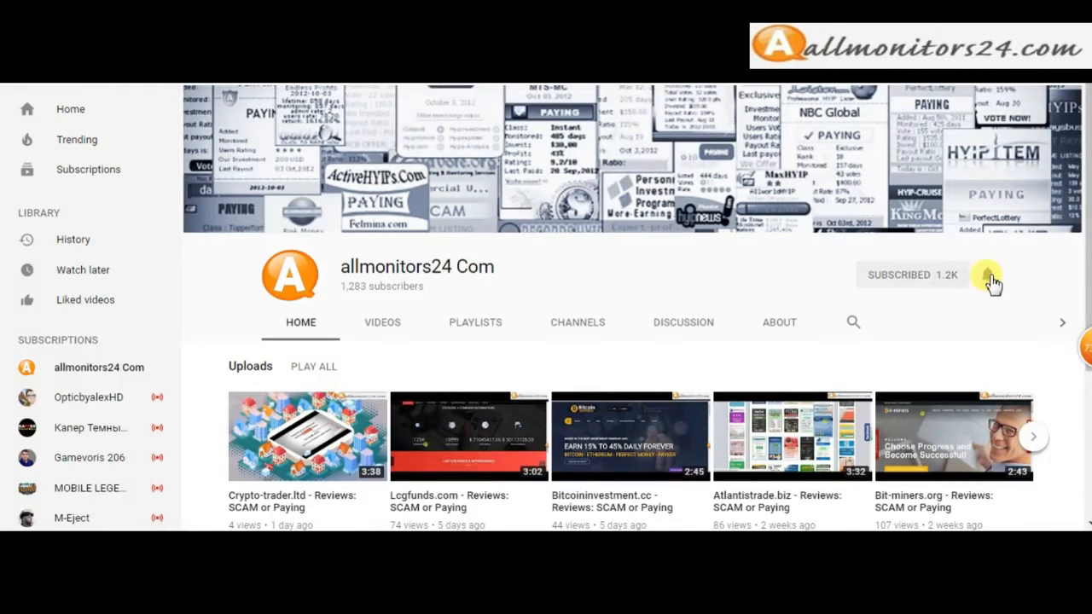
click(986, 273)
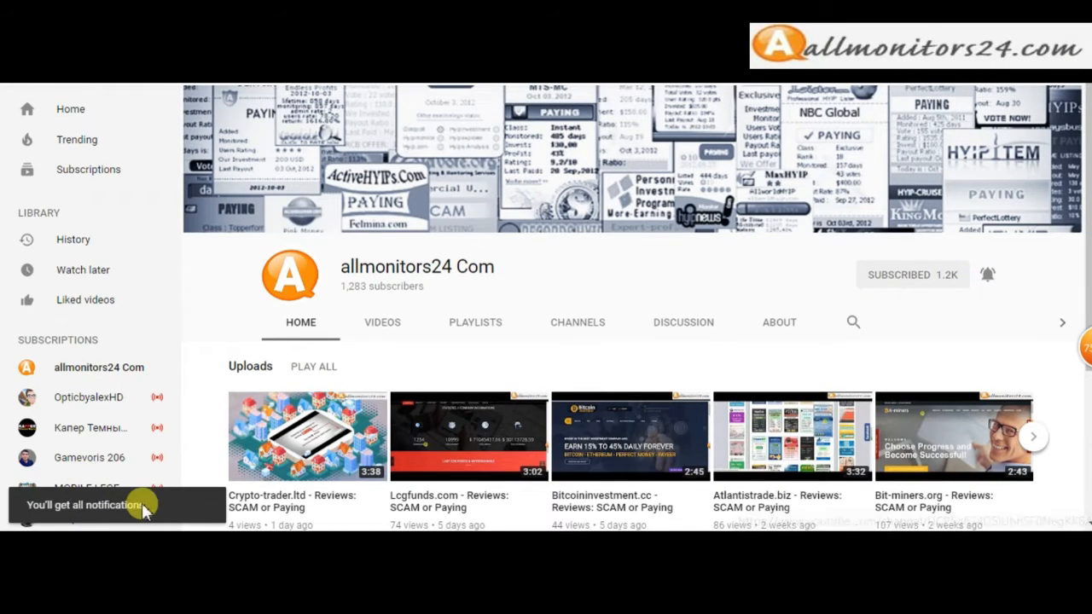
mouse_move(942, 309)
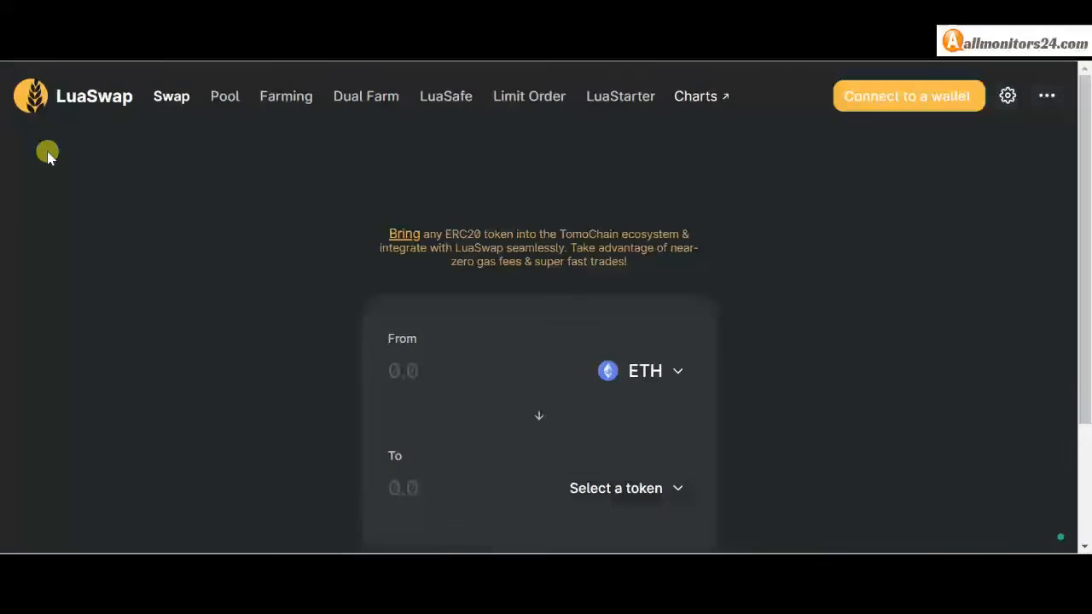
mouse_move(85, 140)
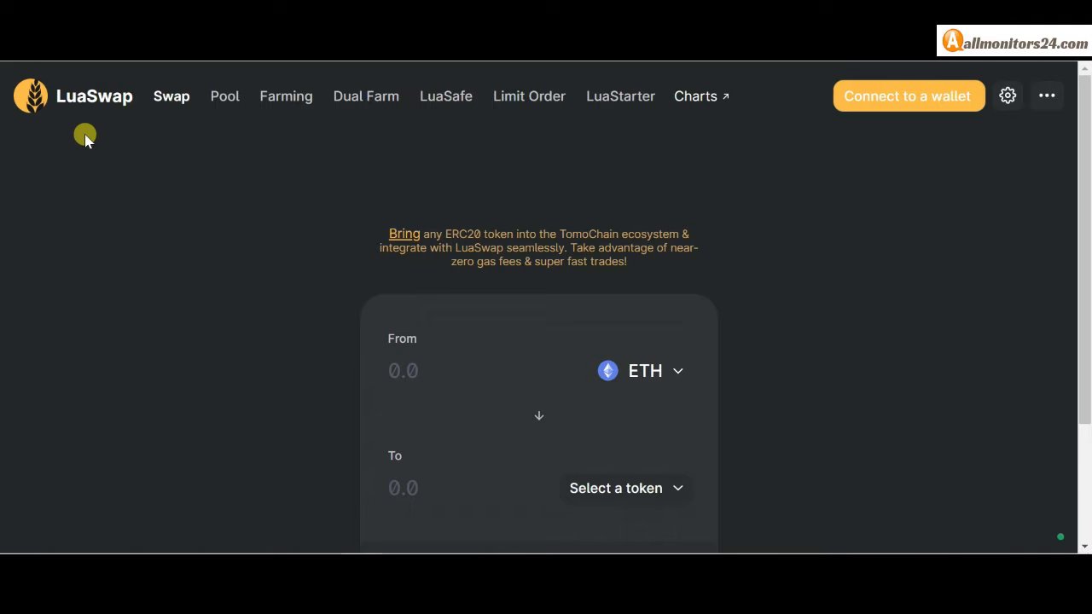
mouse_move(86, 119)
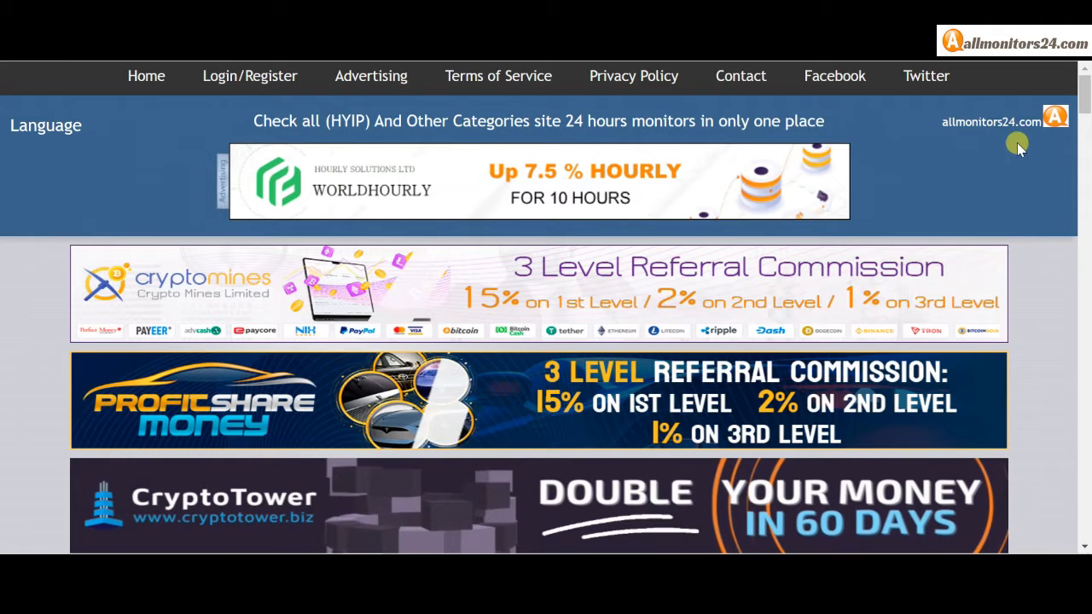
Step: Scroll down to the app.luaswap.org result card showing 590 days and Medium Volume
scroll(down, 3)
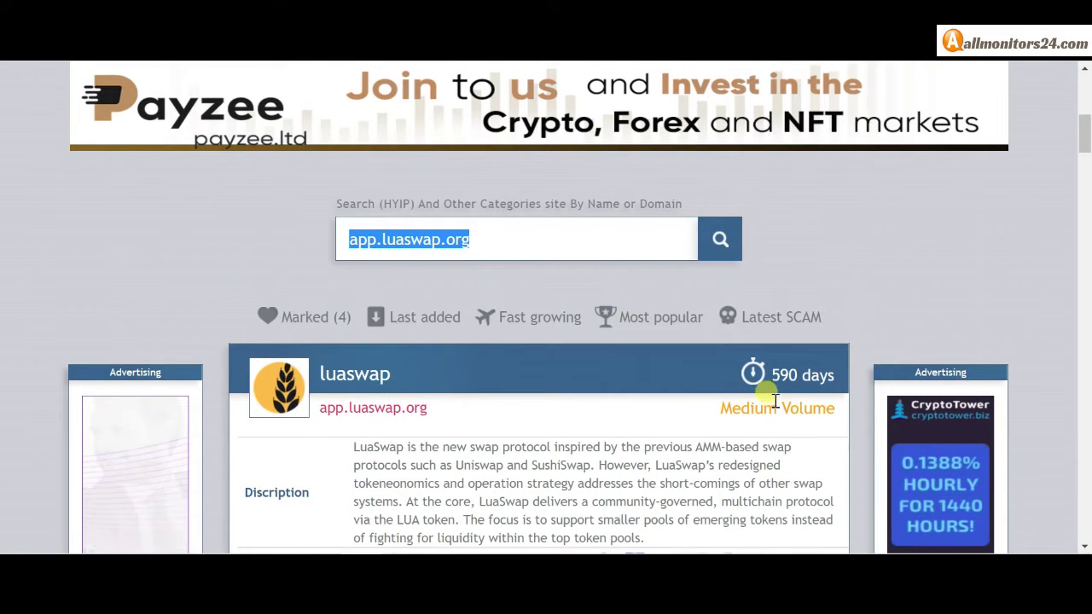
scroll(down, 3)
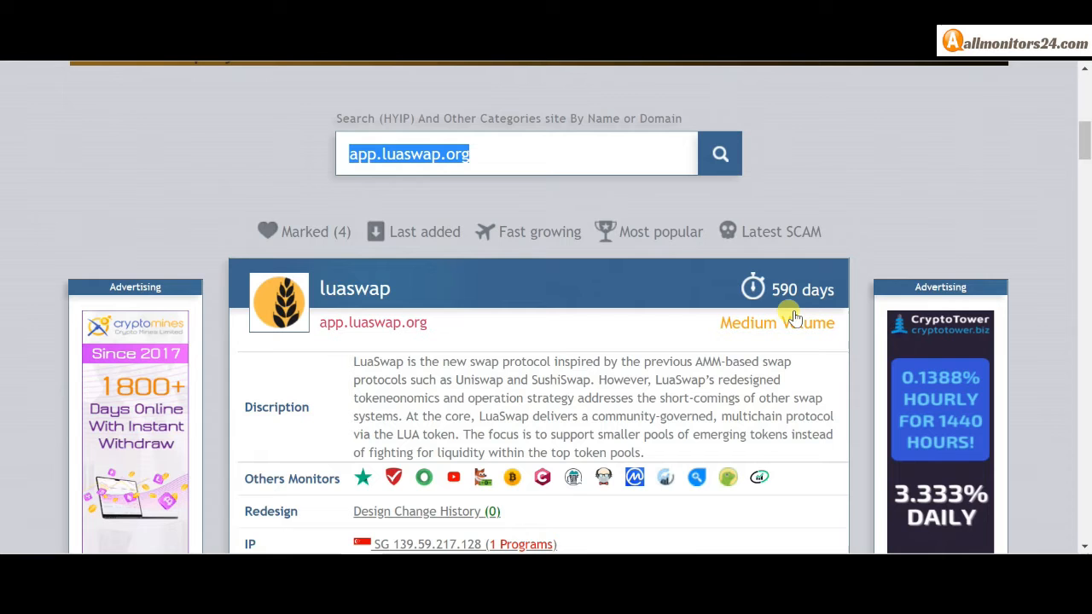
mouse_move(782, 318)
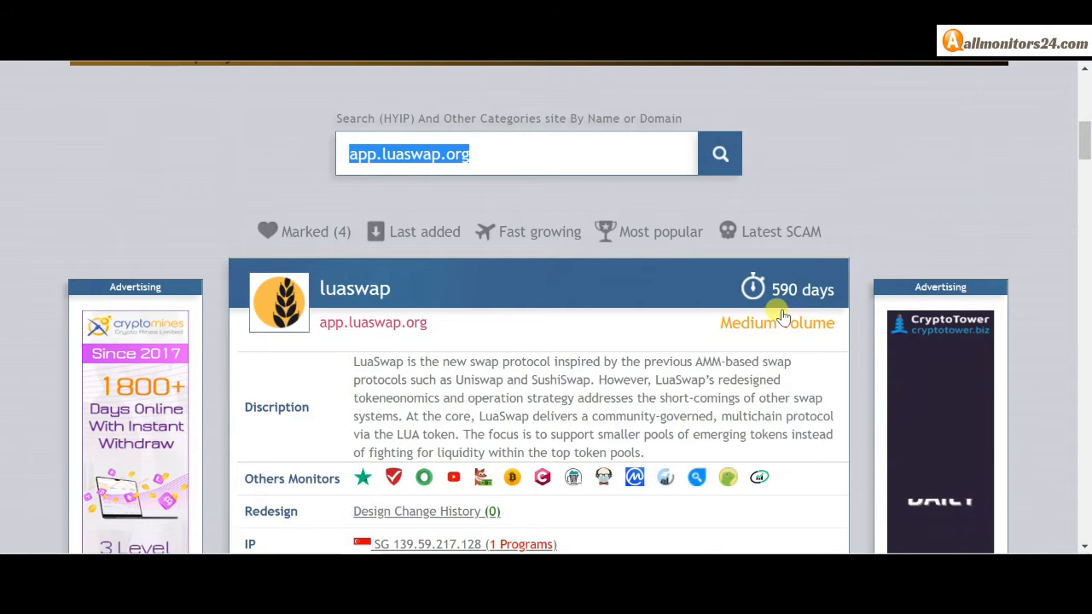
scroll(down, 3)
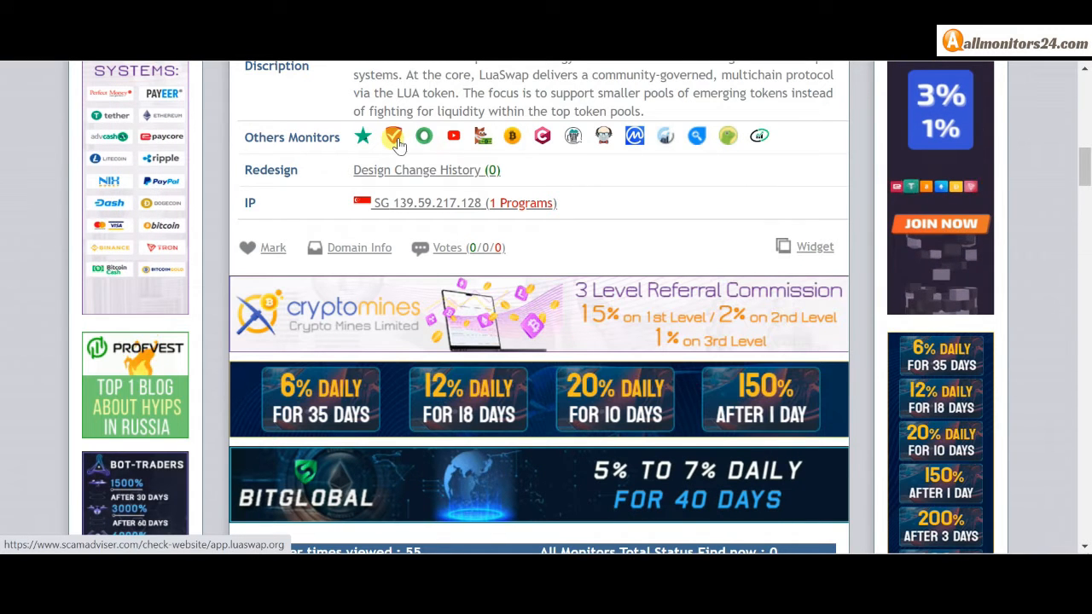
mouse_move(452, 137)
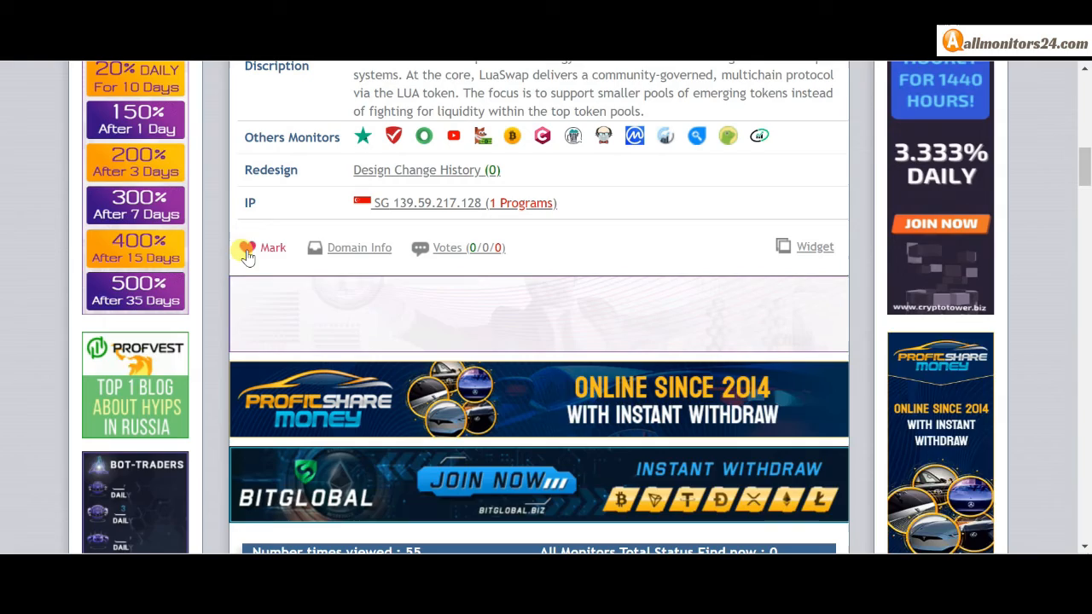
Step: Mark the luaswap listing as a favourite, raising the Marked count to 4
click(248, 248)
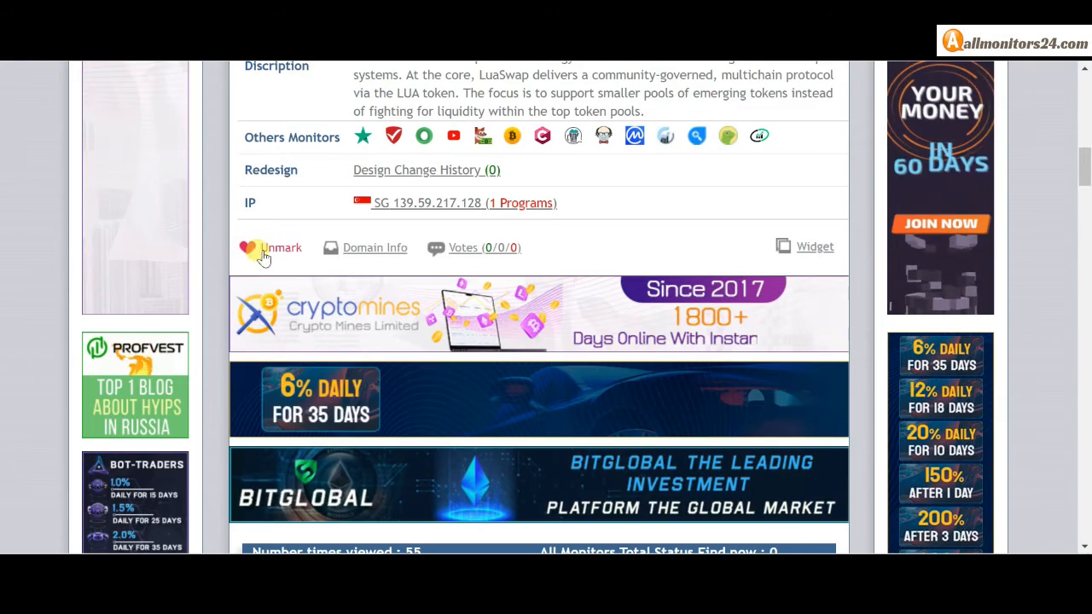
scroll(up, 3)
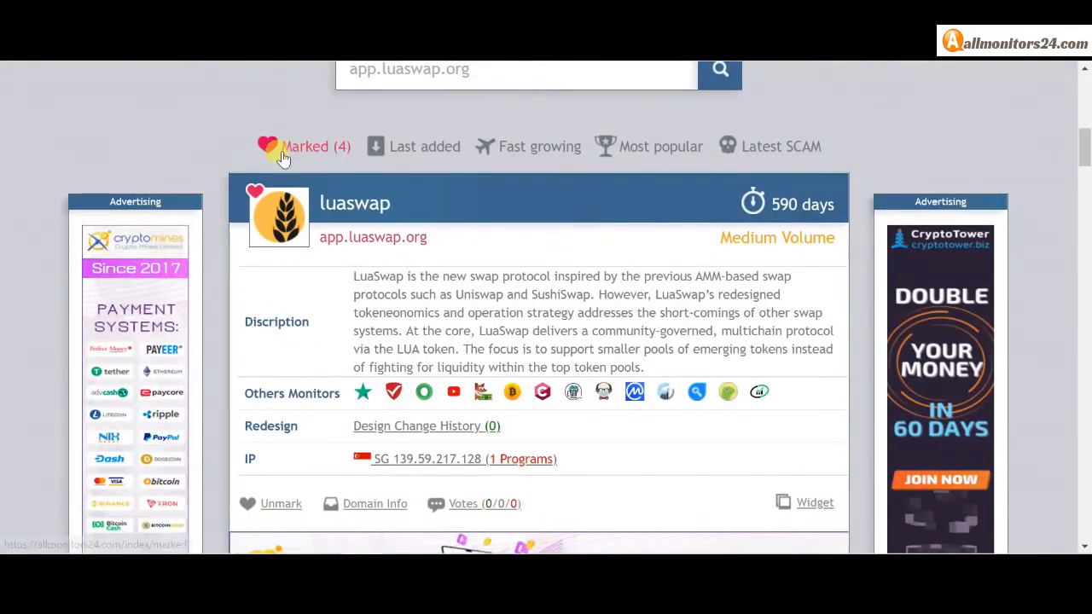
scroll(down, 3)
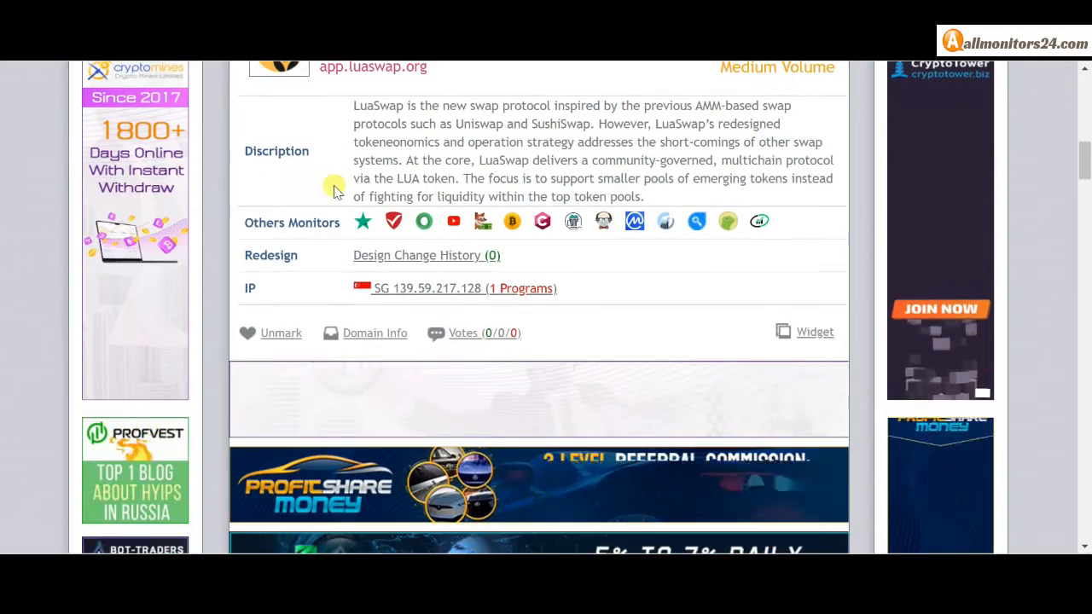
scroll(down, 3)
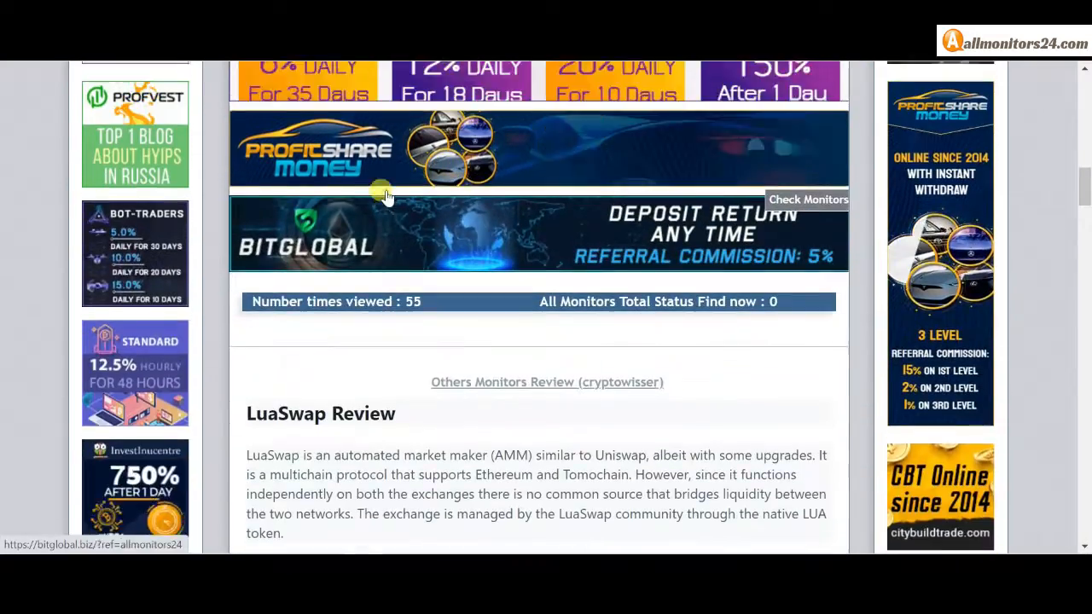
scroll(down, 3)
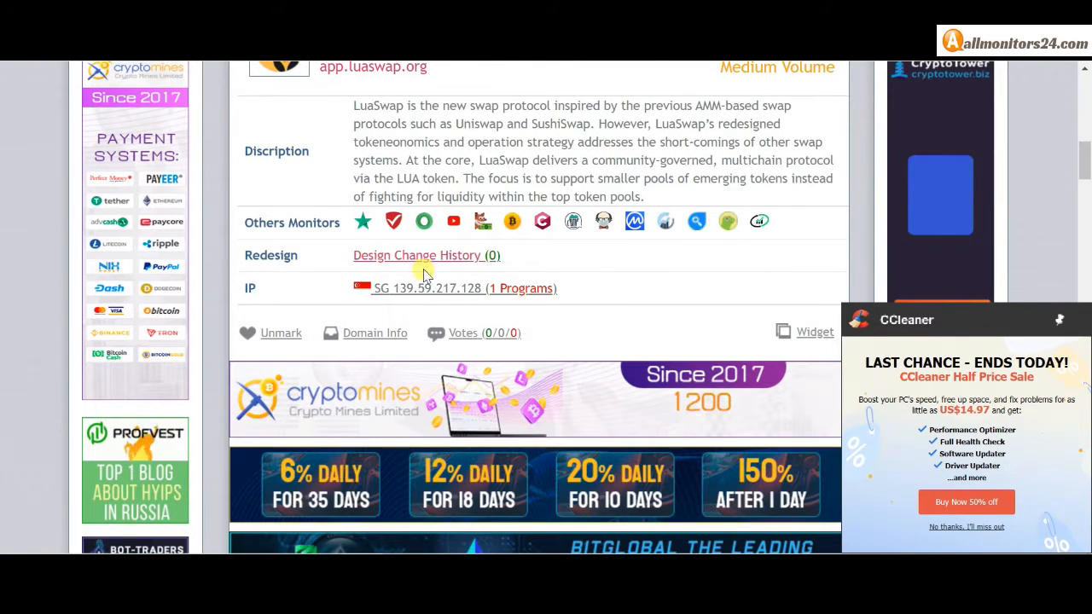
mouse_move(520, 289)
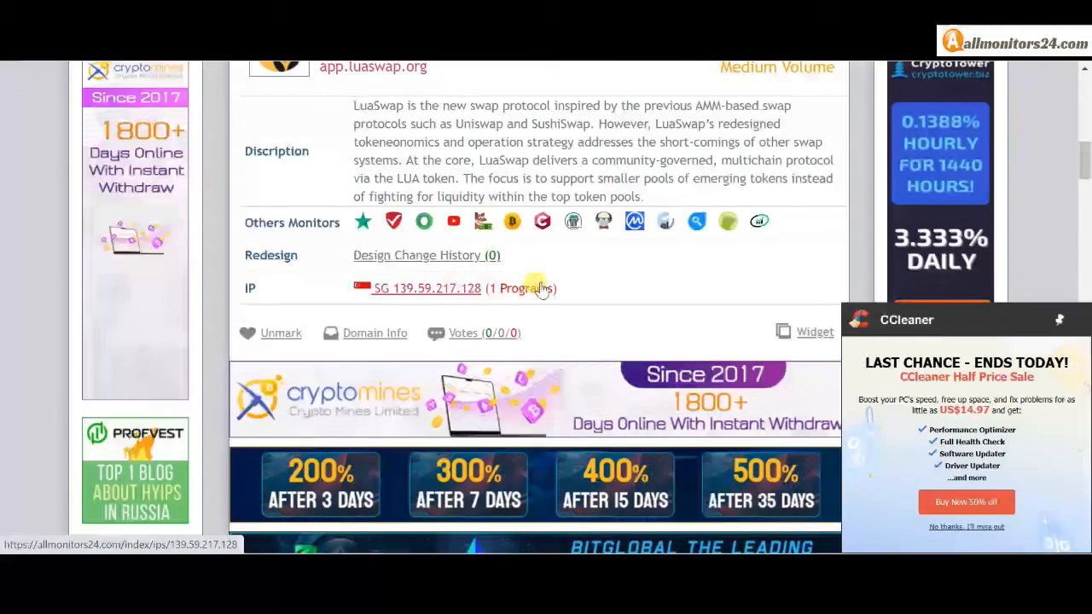
scroll(down, 3)
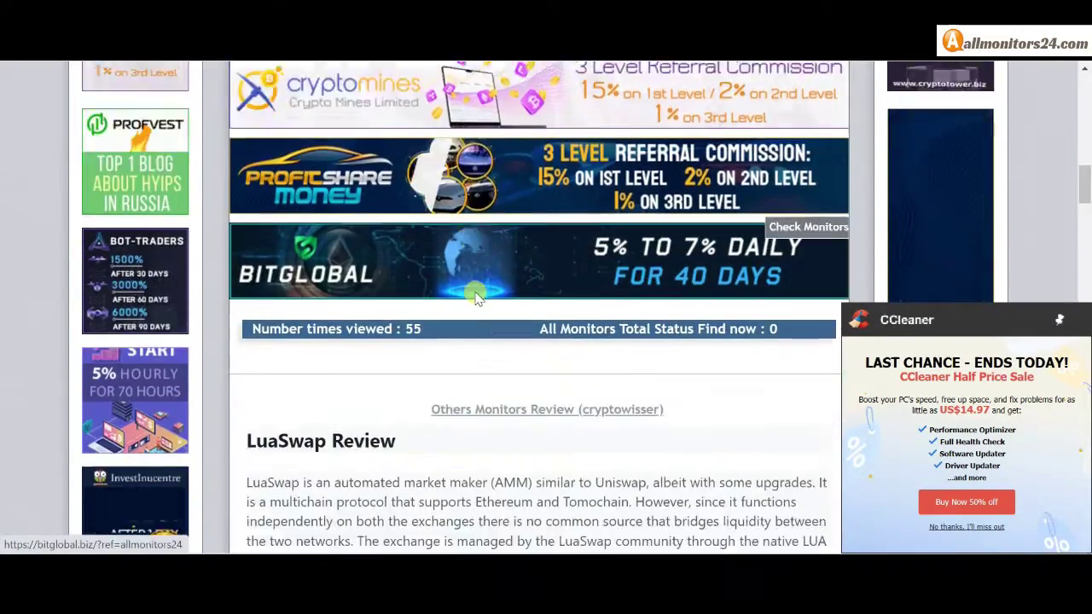
Step: Scroll through the LuaSwap Review from compatible wallets and deposits down to the Fees section
scroll(down, 3)
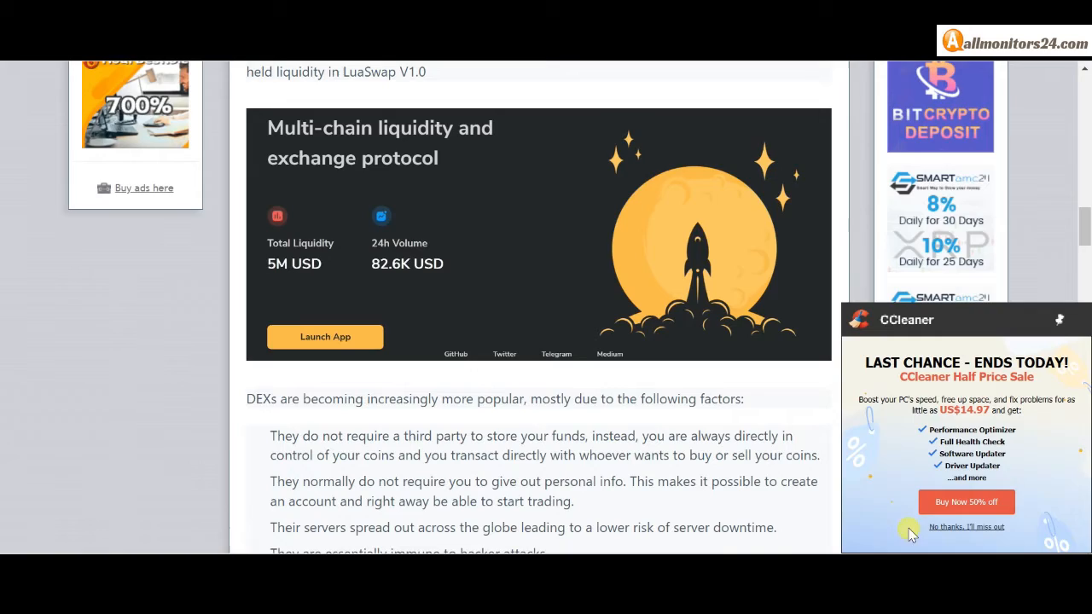
scroll(down, 3)
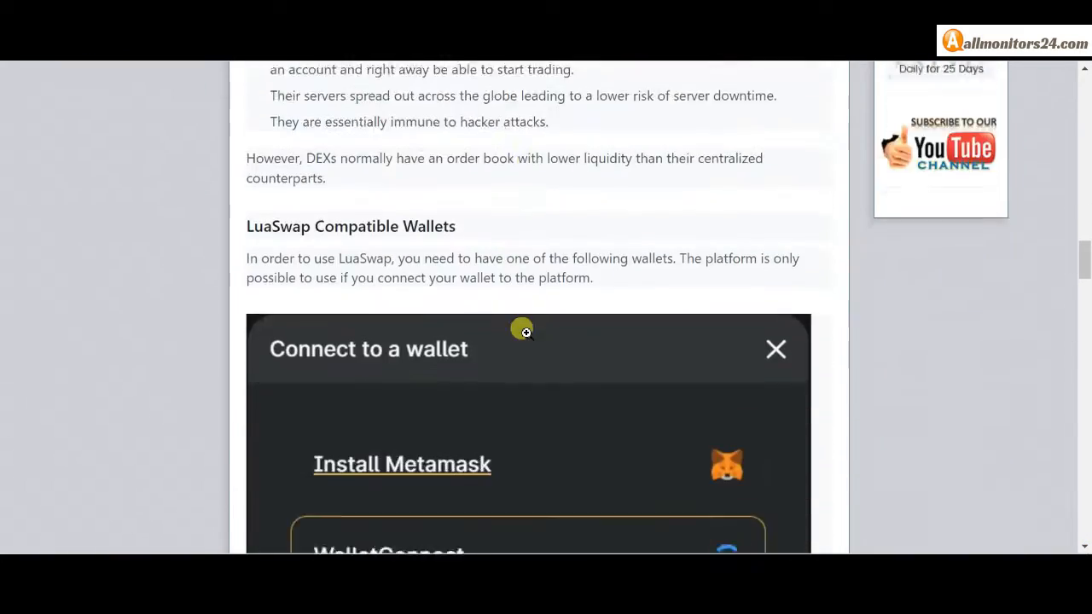
scroll(down, 3)
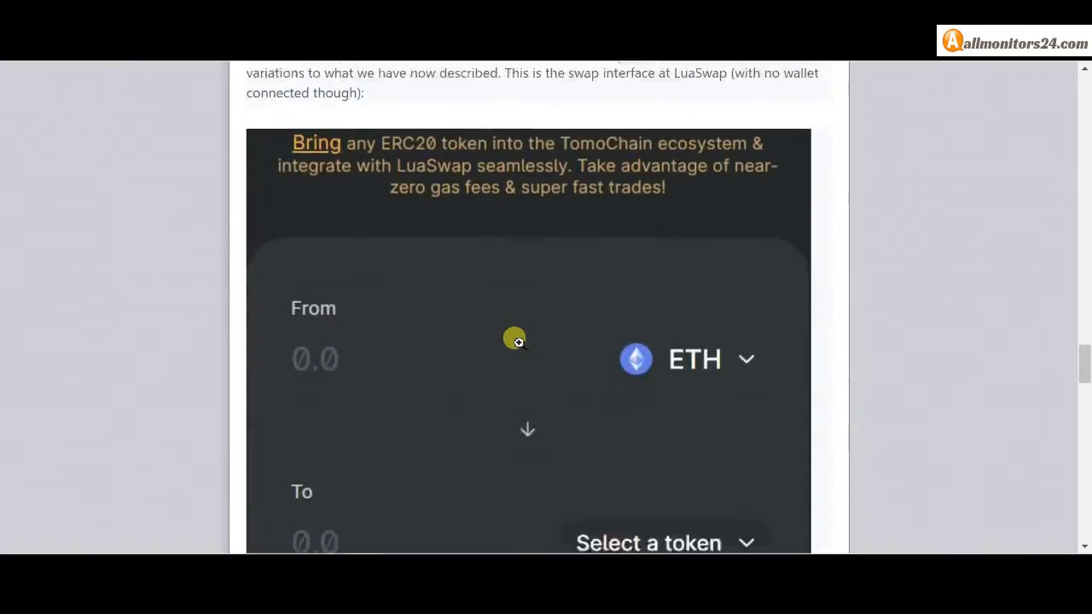
scroll(down, 3)
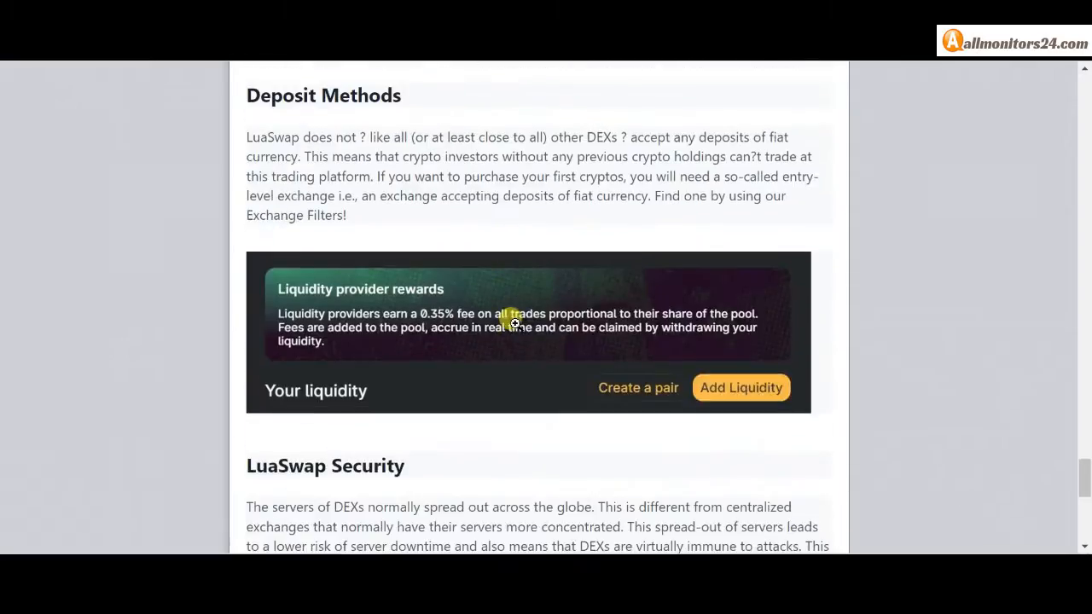
scroll(down, 3)
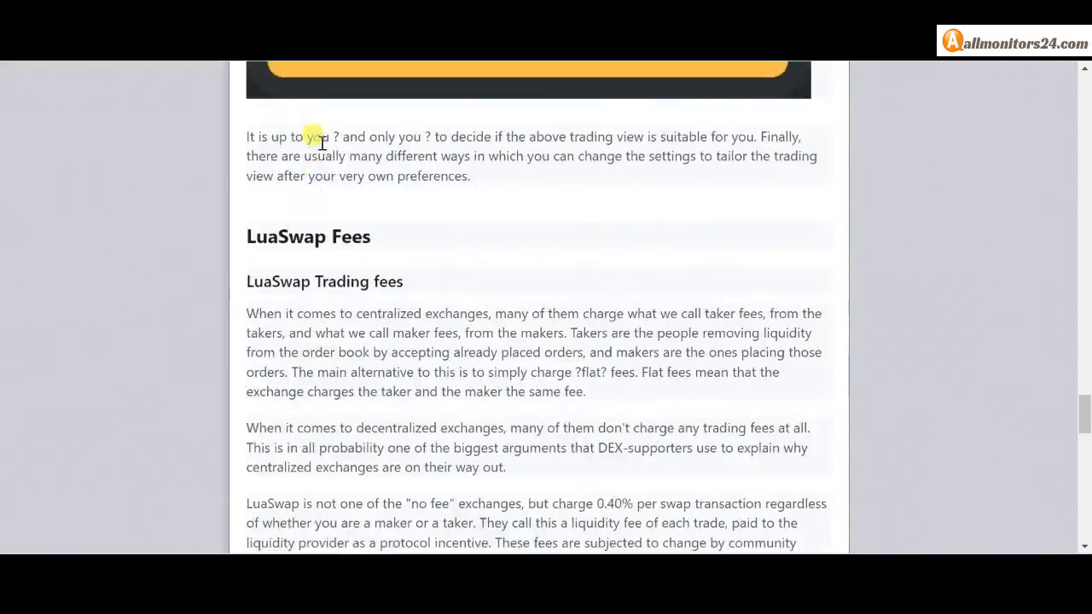
scroll(down, 3)
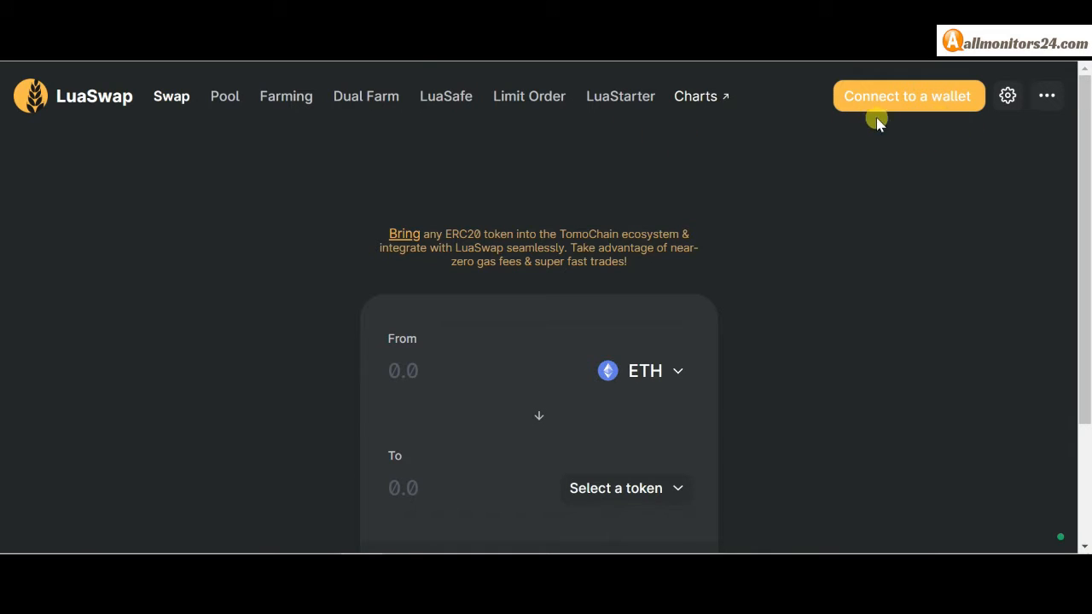
mouse_move(853, 129)
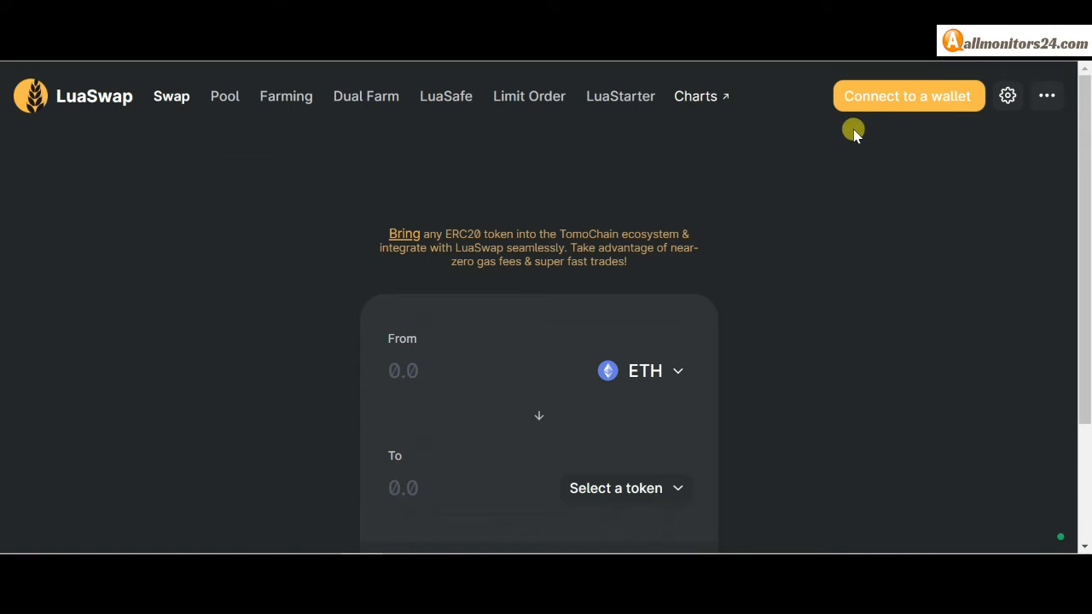
mouse_move(919, 130)
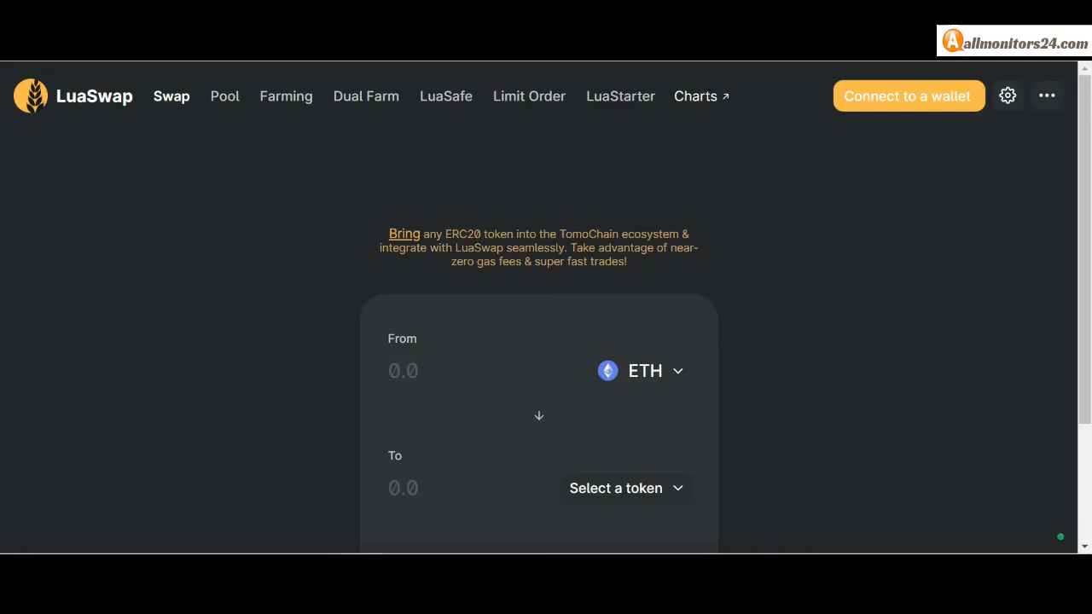
Step: Return to the allmonitors24.com tab and scroll to the favourited luaswap listing
click(1014, 45)
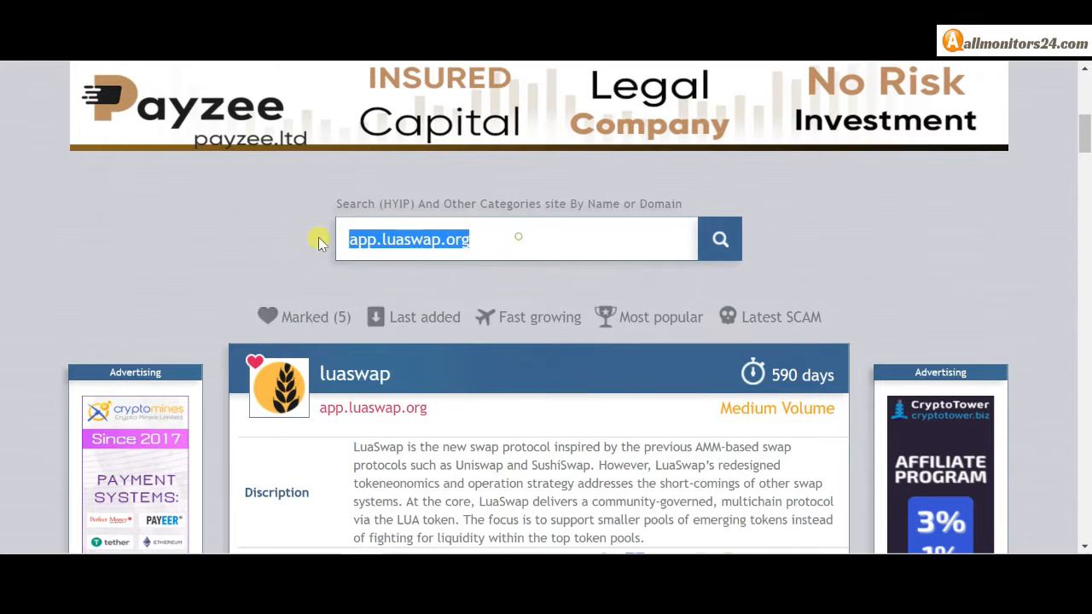
scroll(down, 3)
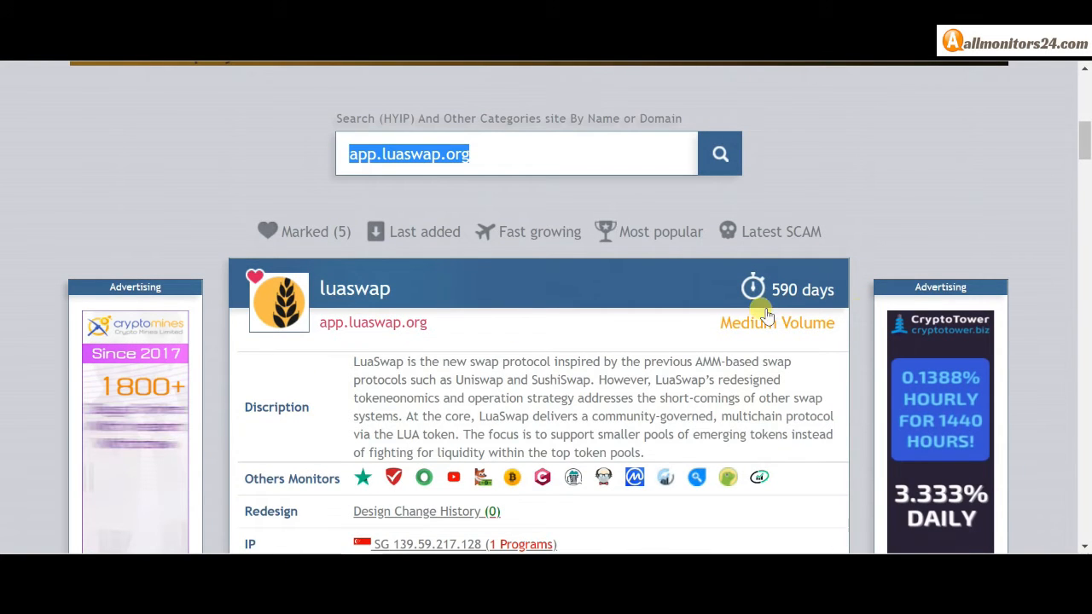
scroll(down, 3)
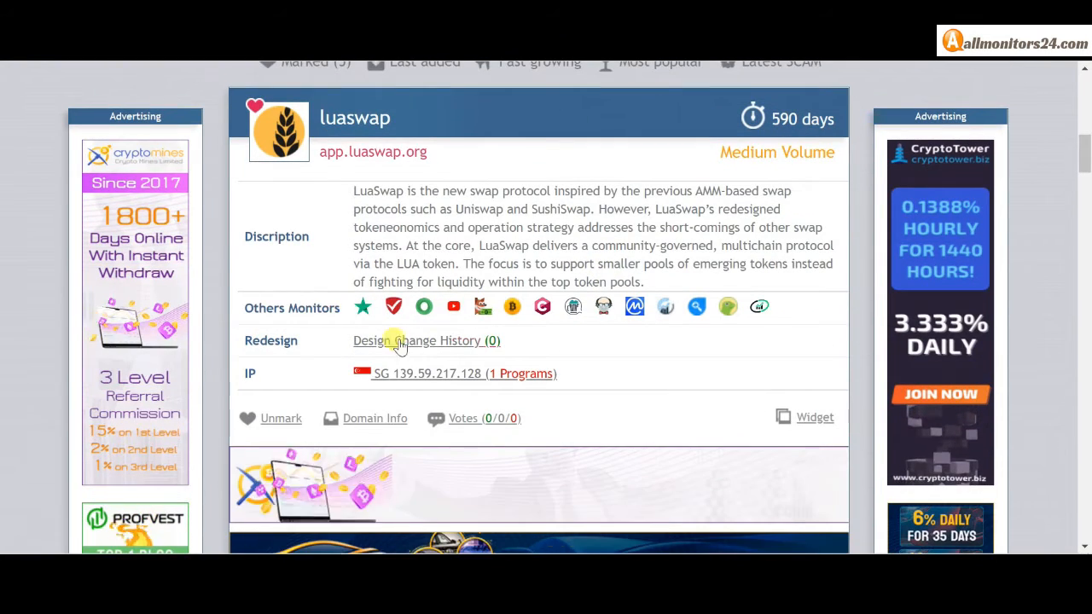